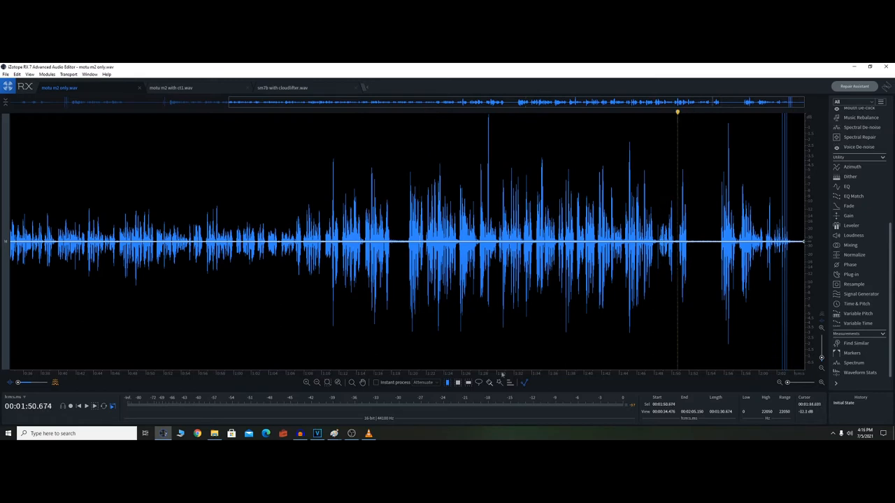
# Select the quiet gap near 1:52 in motu m2 only.wav and review its Waveform Statistics
pyautogui.click(712, 241)
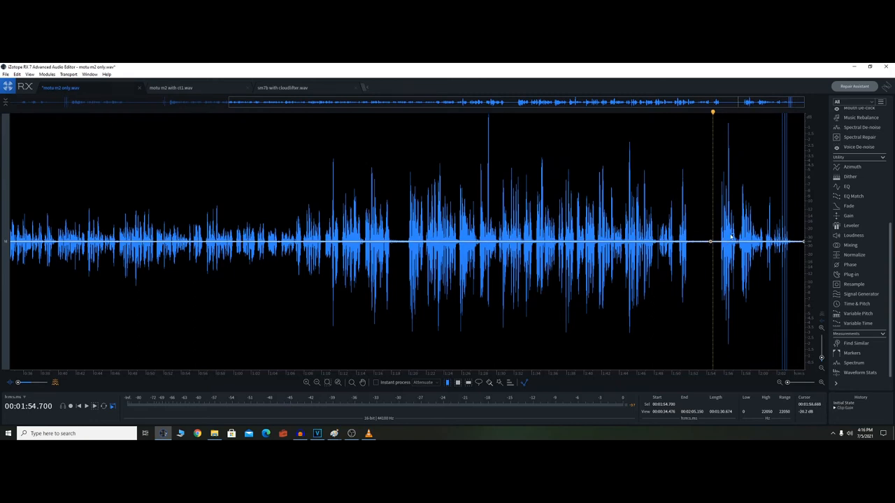
pyautogui.moveTo(691, 238); pyautogui.dragTo(714, 238)
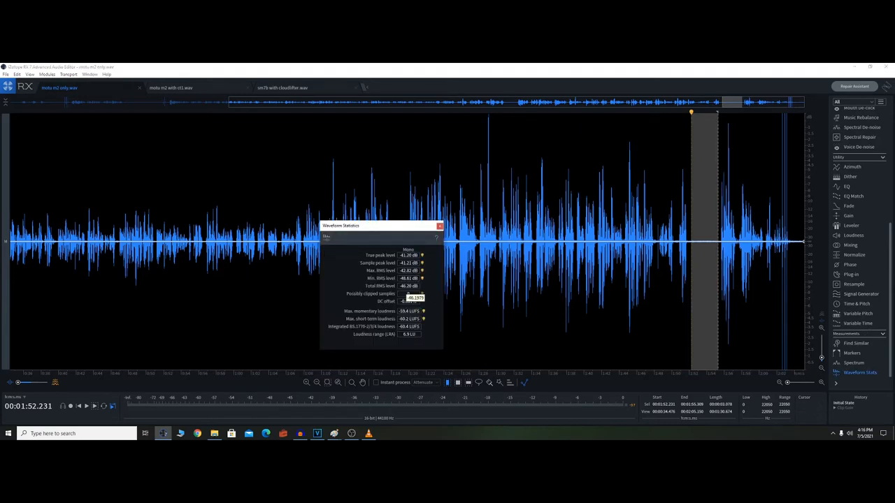
pyautogui.click(420, 293)
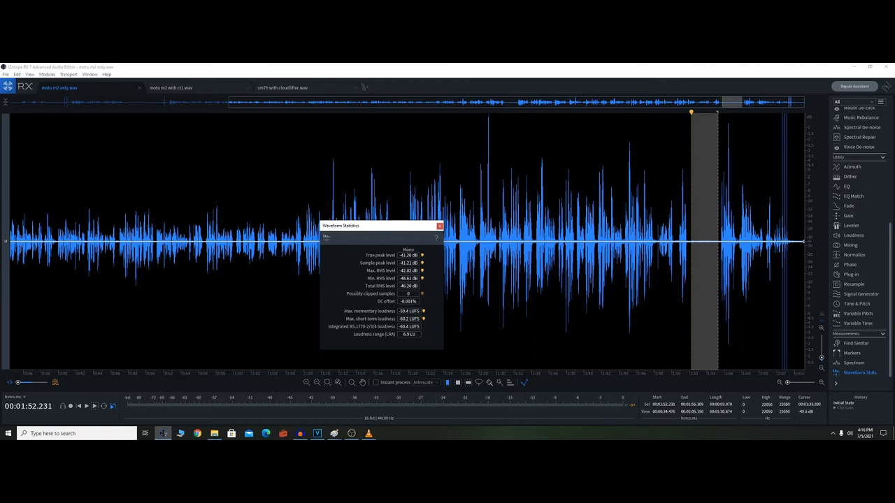
pyautogui.click(440, 225)
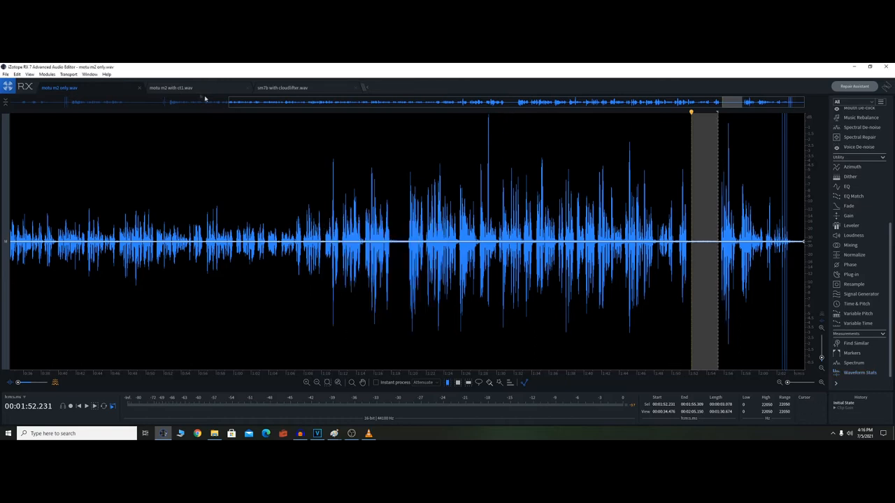
# Measure the quiet gap near 0:42 in motu m2 with ct1.wav, then move to the sm7b recording
pyautogui.click(170, 87)
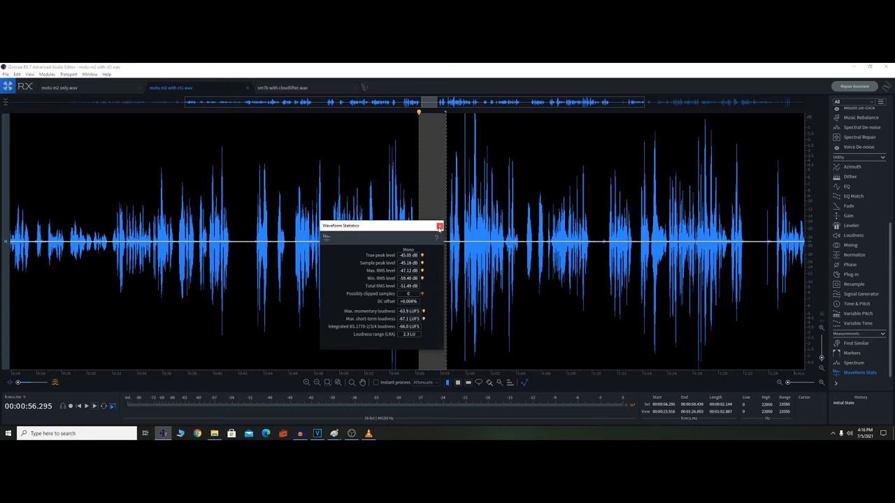
pyautogui.click(439, 226)
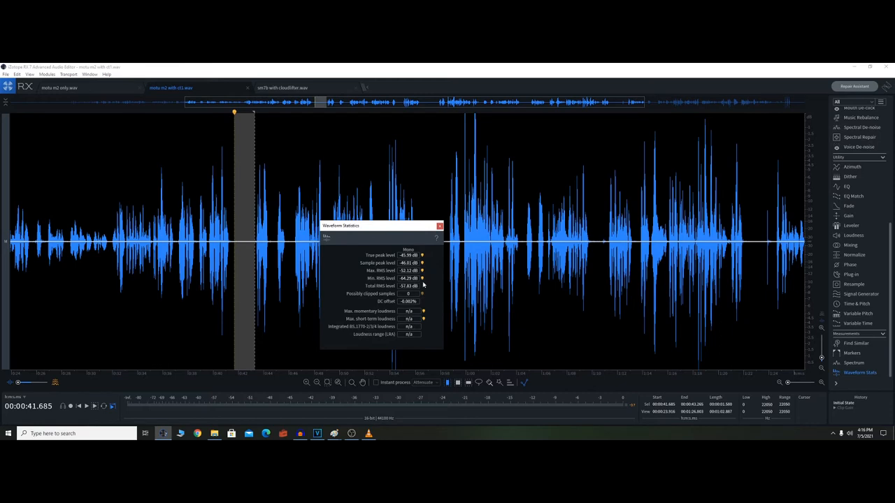
pyautogui.moveTo(420, 252)
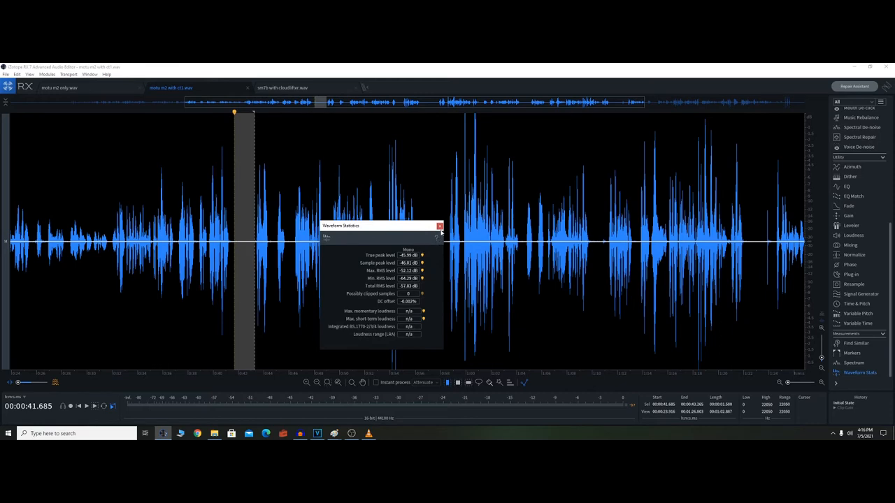
pyautogui.click(440, 226)
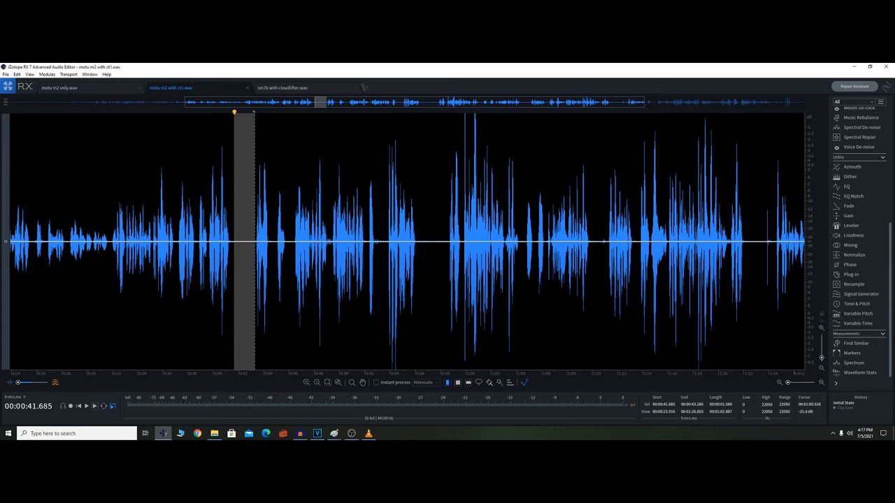
pyautogui.click(282, 87)
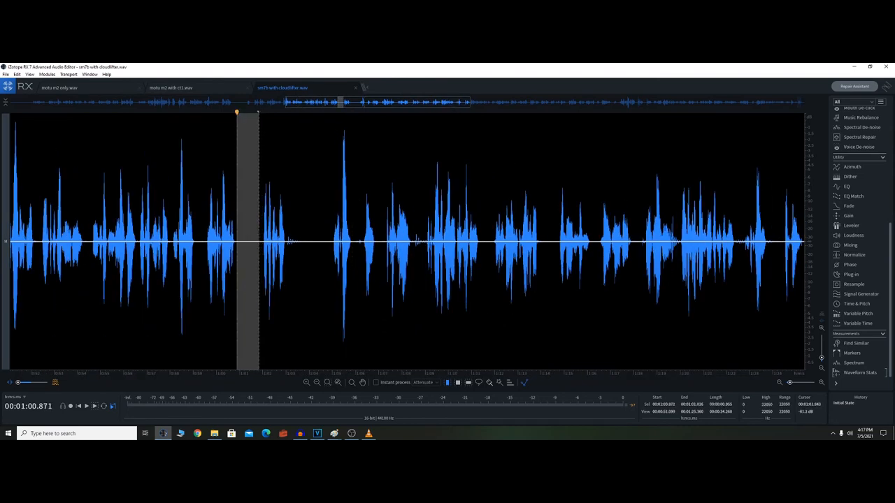
# Select the gap near 1:01 in sm7b with cloudlifter.wav and read its Waveform Statistics
pyautogui.click(225, 245)
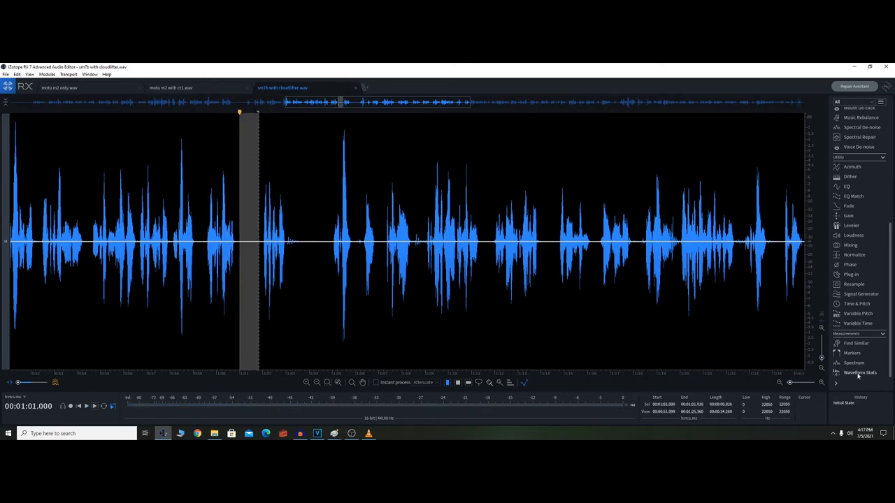
pyautogui.click(859, 372)
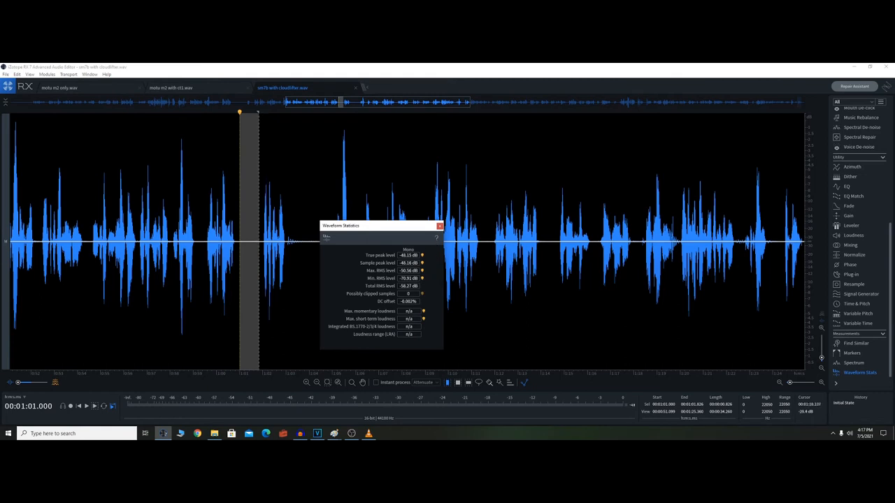
pyautogui.click(439, 226)
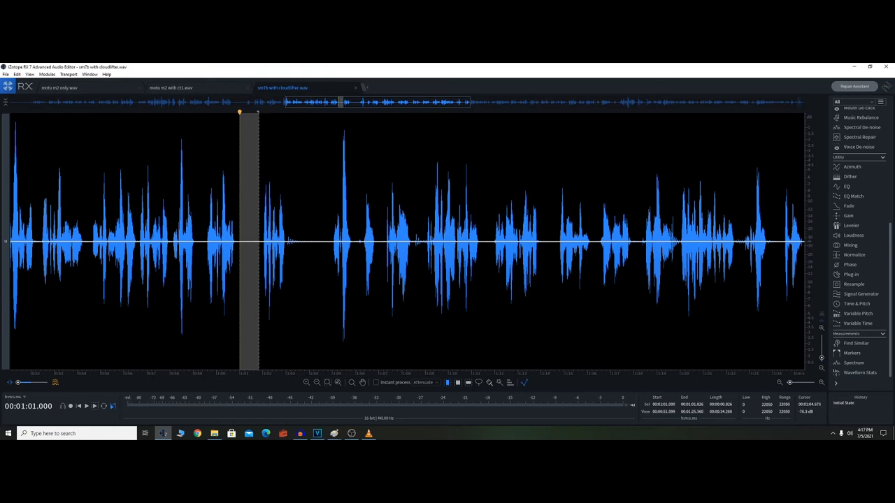
# Return to motu m2 only.wav and re-check the 1:52 gap's Waveform Statistics
pyautogui.click(60, 87)
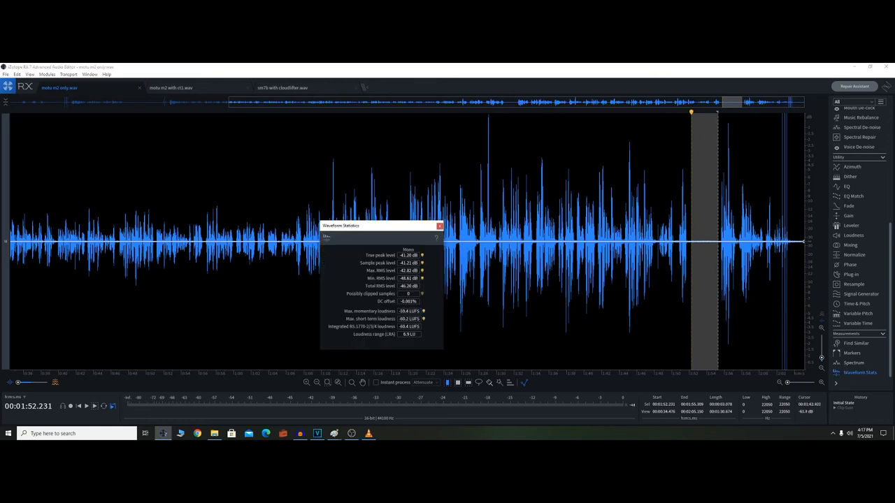
pyautogui.click(440, 226)
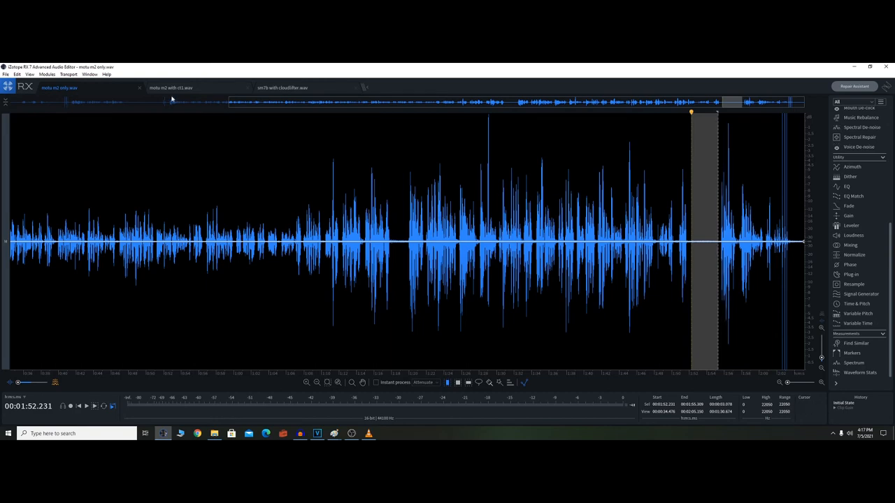
# In motu m2 with ct1.wav, select the 0:56 quiet gap and check its Waveform Statistics
pyautogui.click(170, 87)
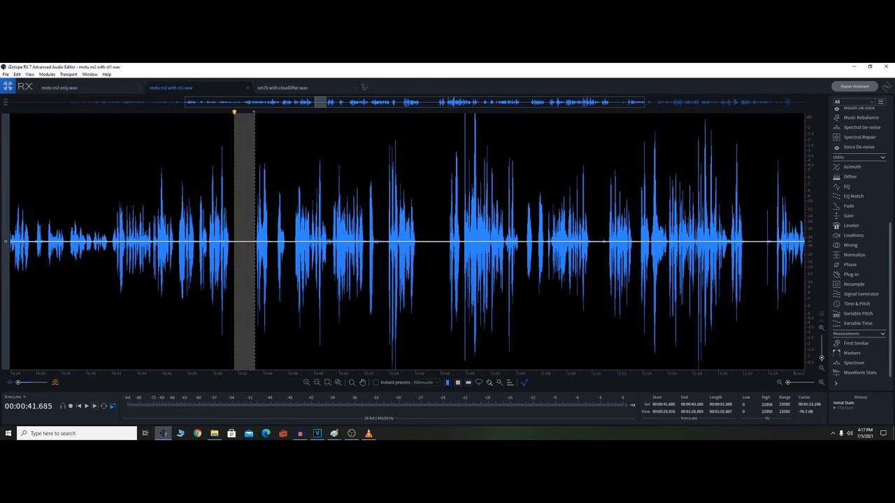
pyautogui.click(857, 323)
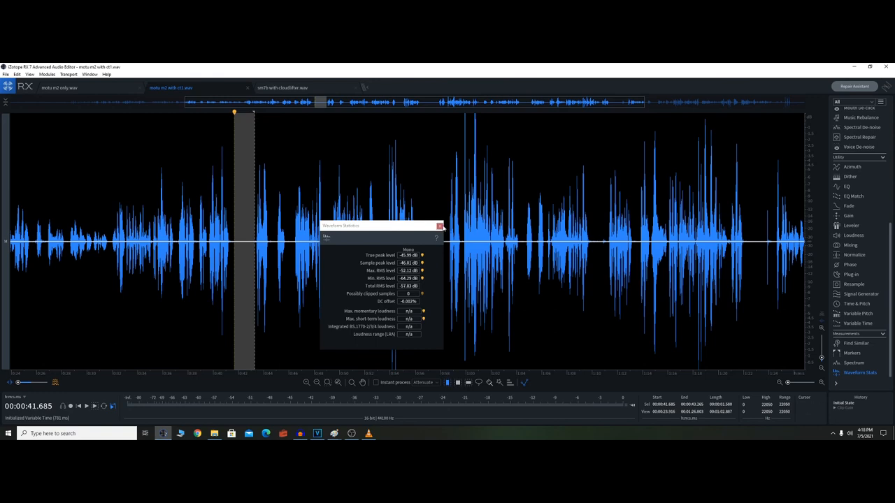
pyautogui.click(439, 226)
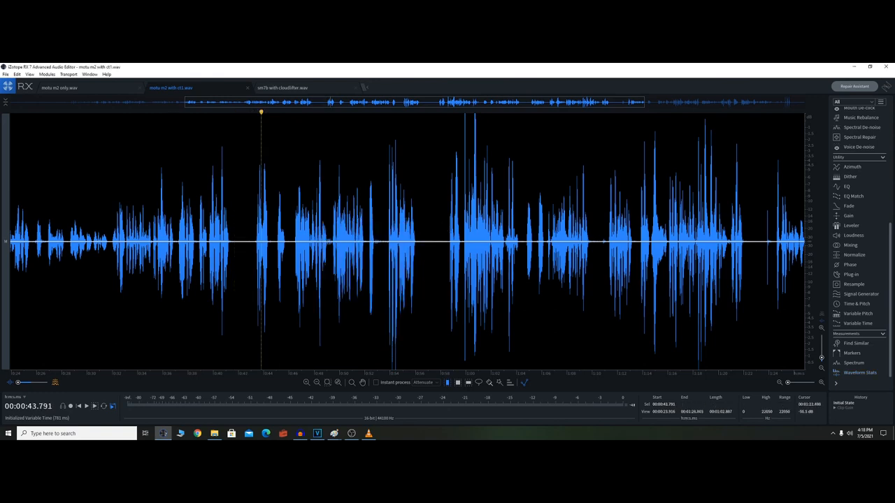
pyautogui.moveTo(421, 241); pyautogui.dragTo(447, 241)
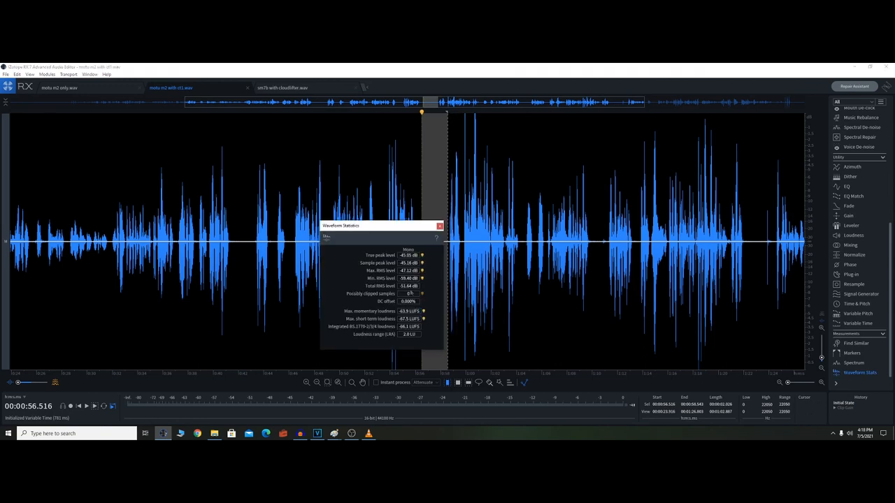
pyautogui.click(439, 226)
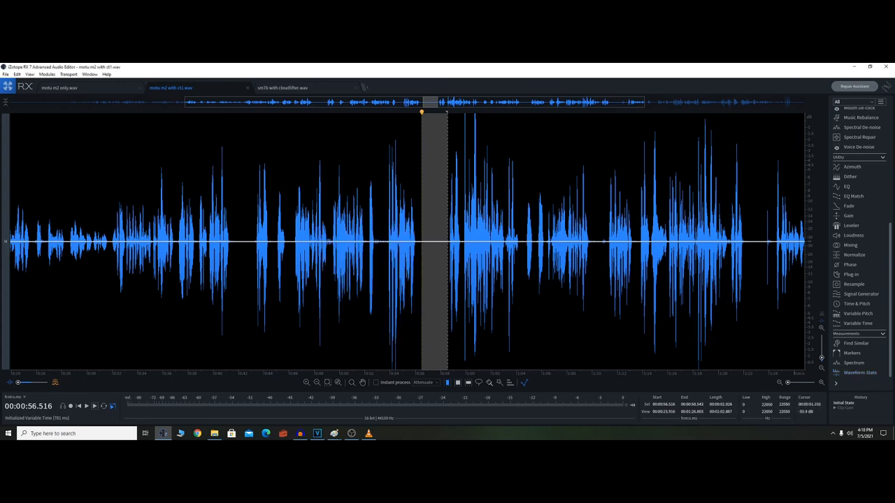
# Review Waveform Statistics for the 1:14 gap in sm7b, then return to motu m2 only.wav
pyautogui.click(283, 88)
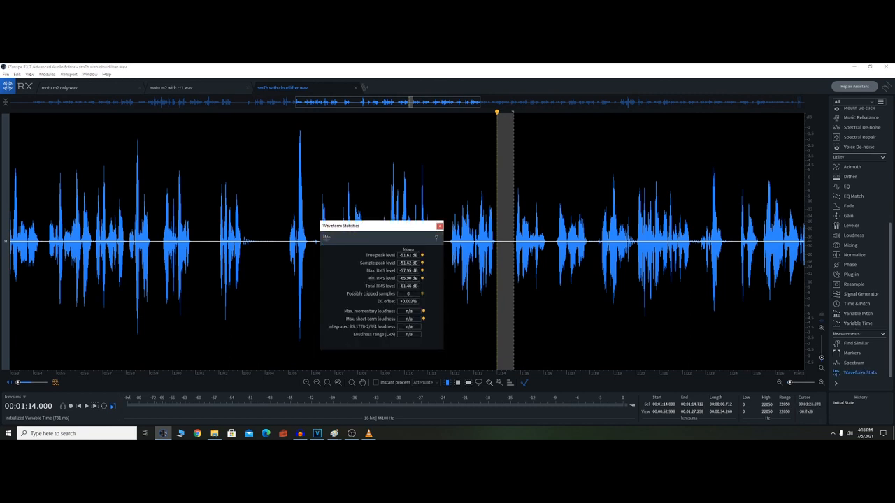
pyautogui.click(440, 226)
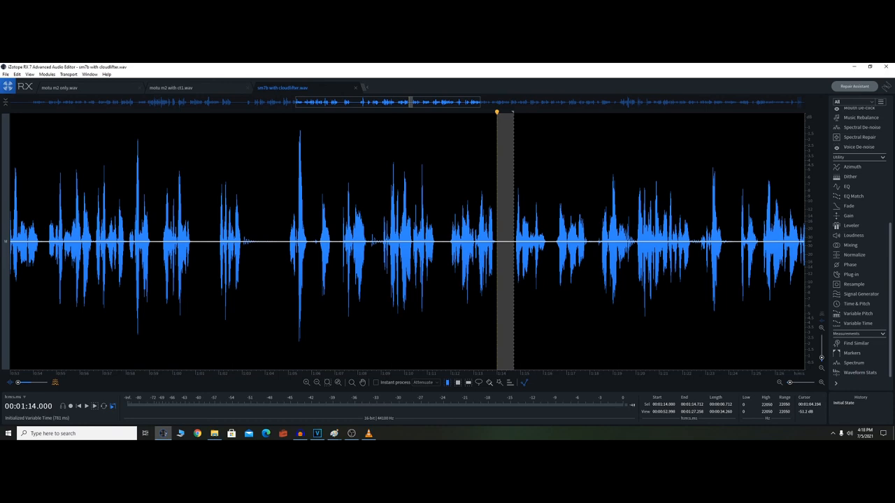
pyautogui.click(171, 87)
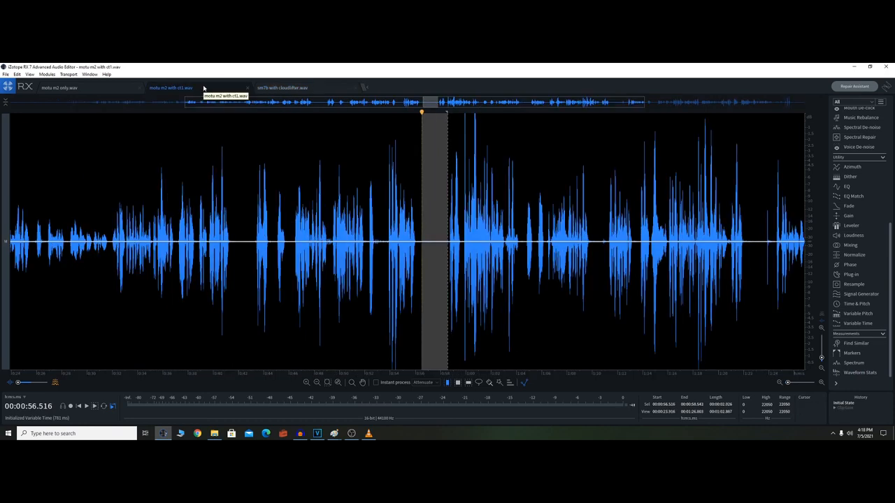
pyautogui.moveTo(335, 89)
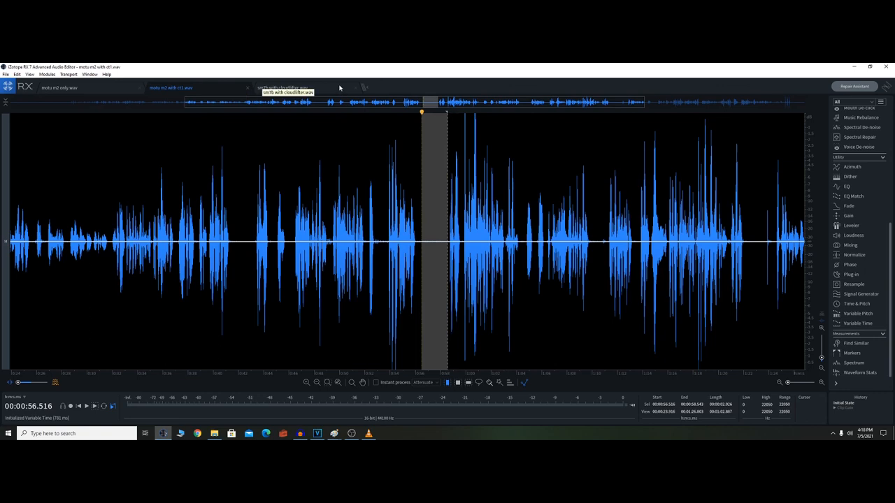
pyautogui.click(58, 87)
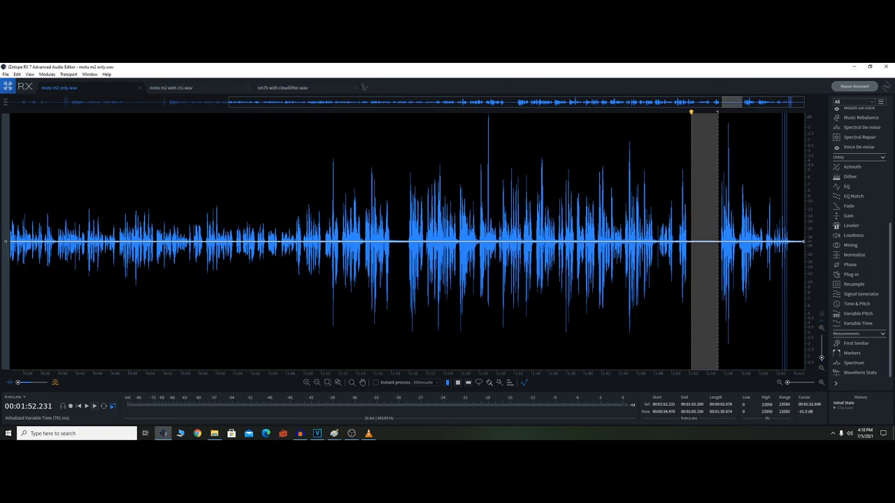